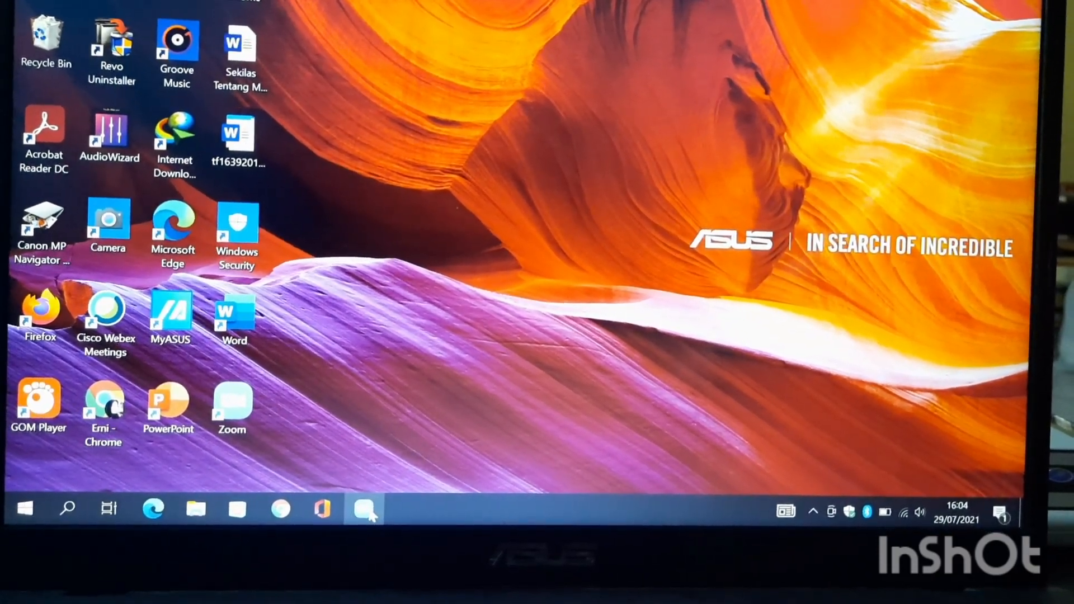
Step: Launch Zoom from the taskbar and start a new meeting with video
click(365, 510)
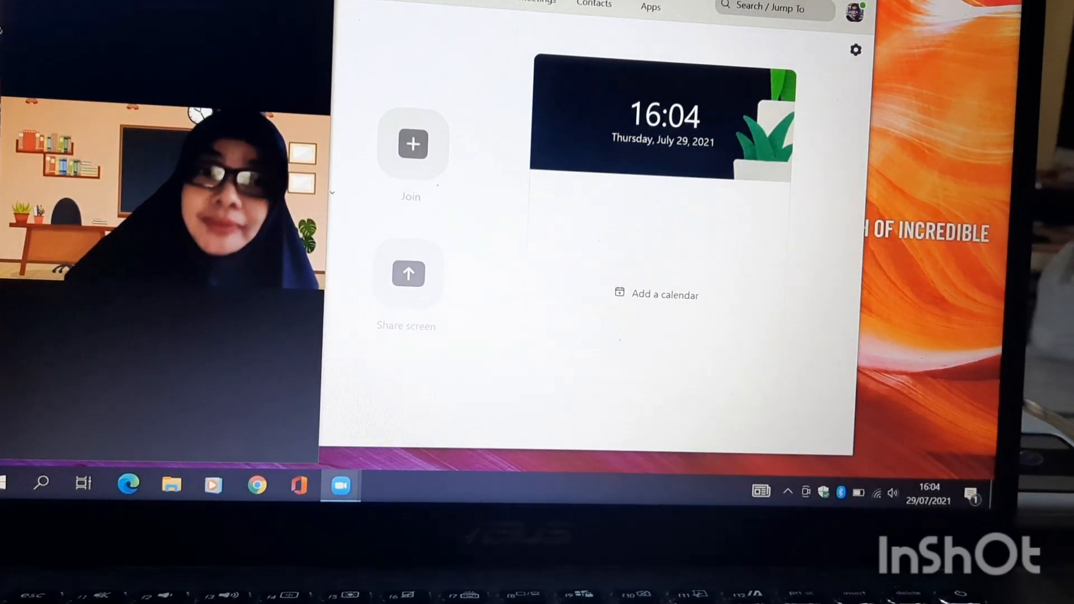
click(411, 143)
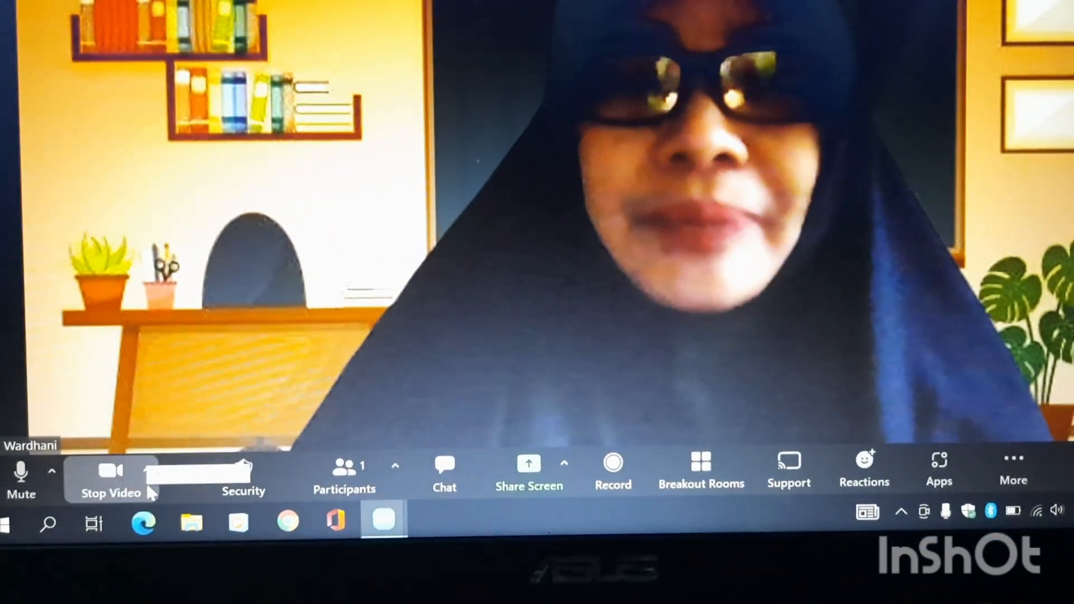
Step: Reach Choose Virtual Background from the Stop Video arrow menu
click(109, 473)
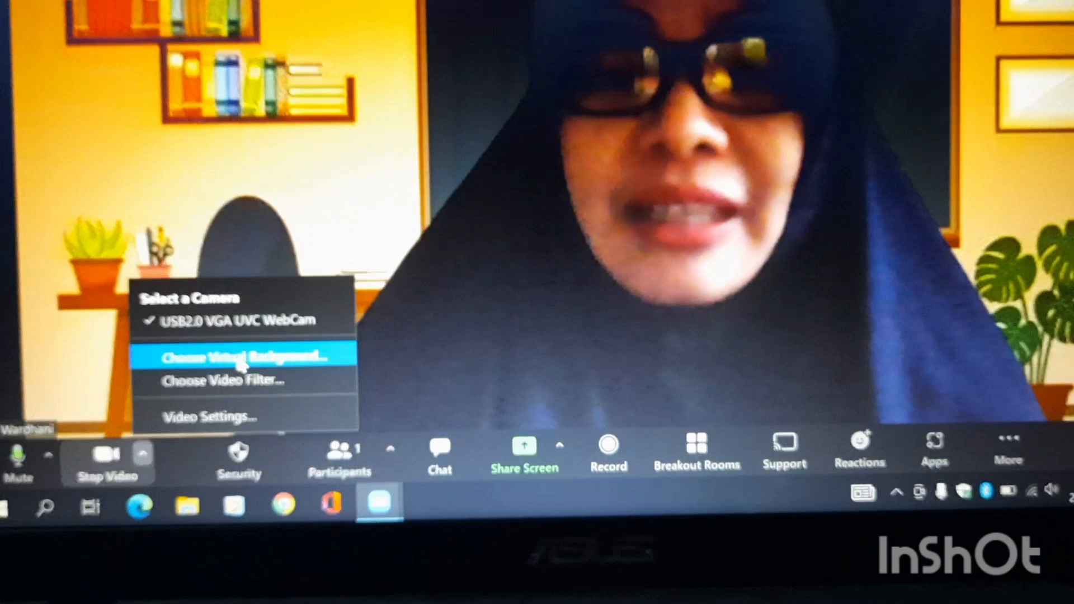
click(244, 357)
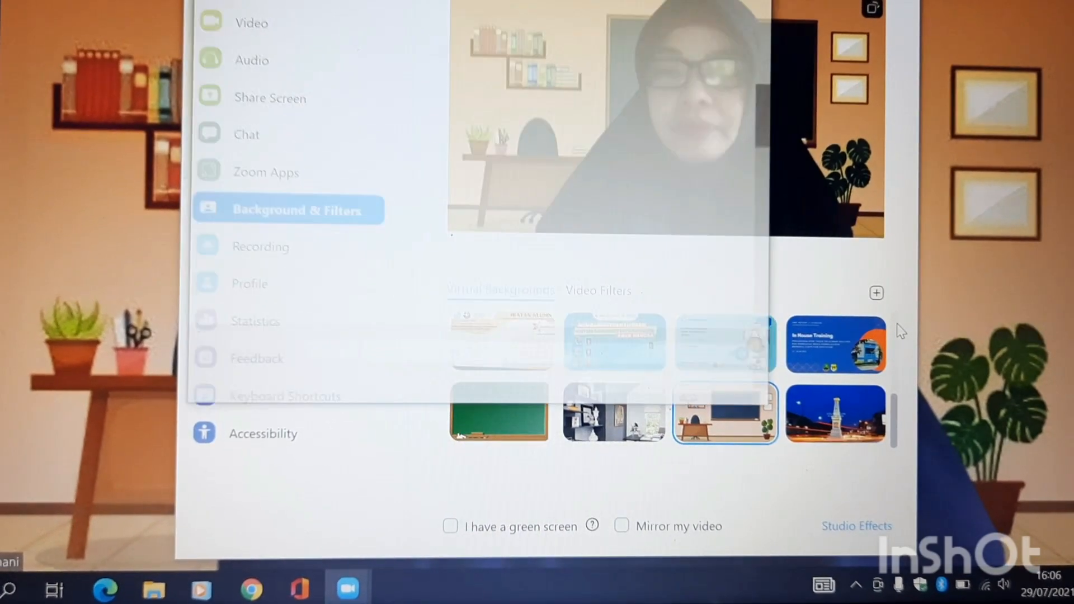
Step: Add a new background image via the + button and browse the Pictures and Videos folders
click(874, 293)
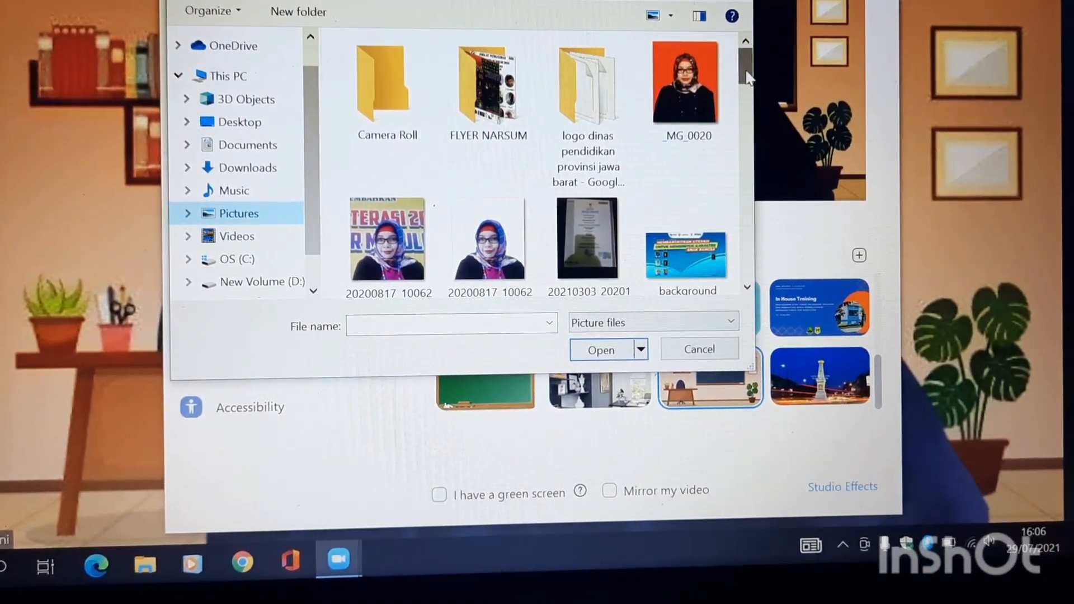
scroll(down, 3)
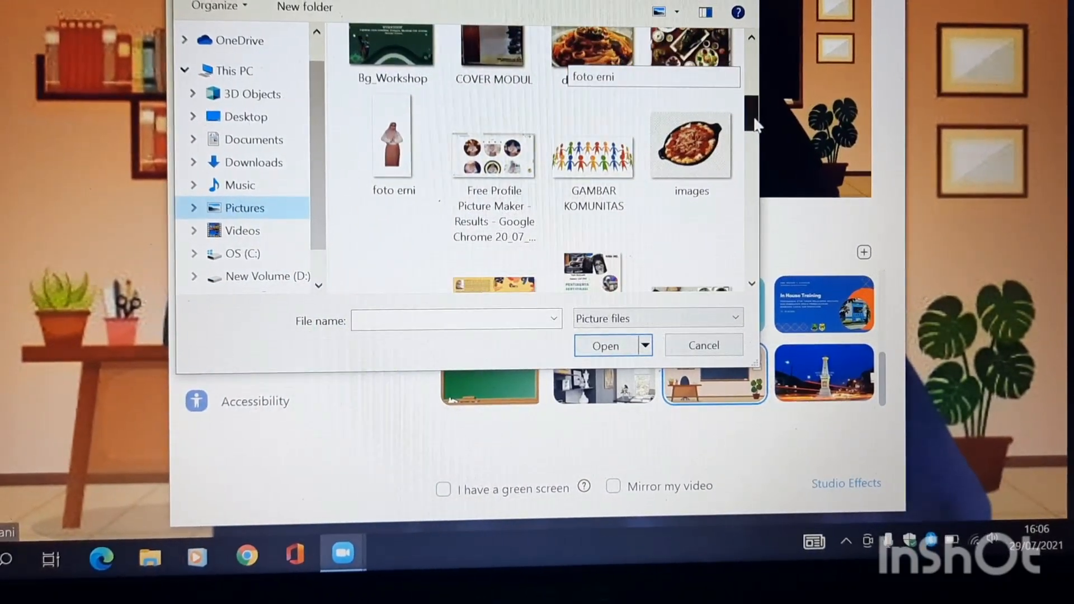
scroll(down, 3)
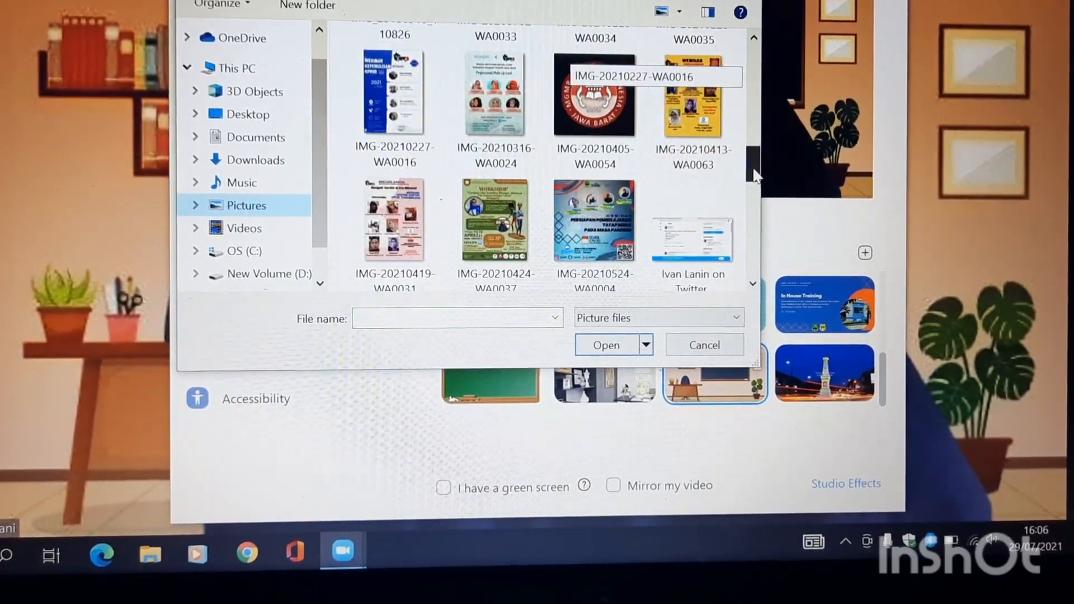
scroll(down, 3)
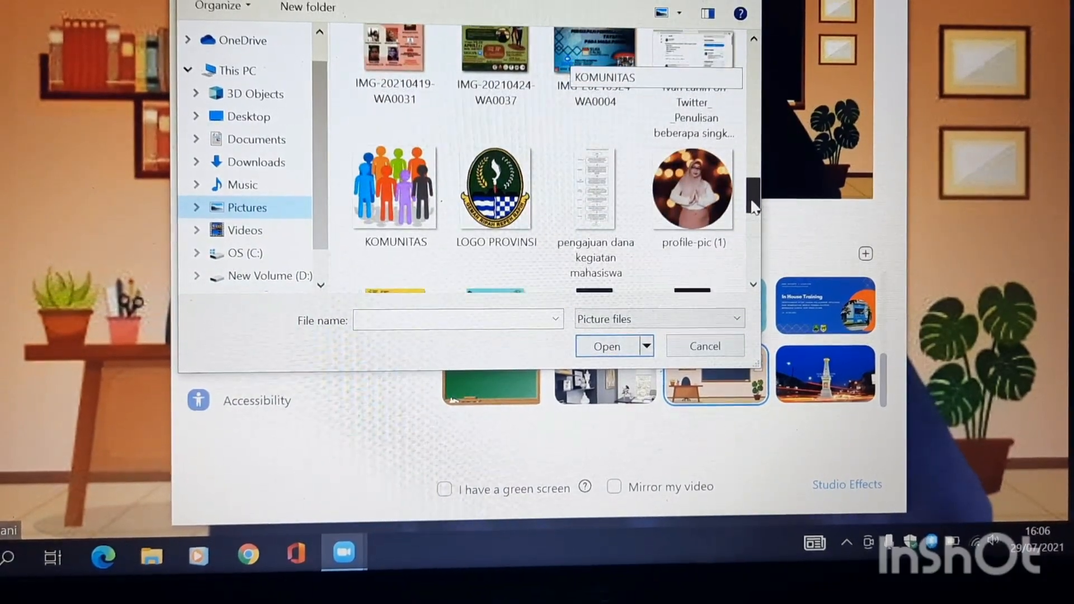
scroll(down, 3)
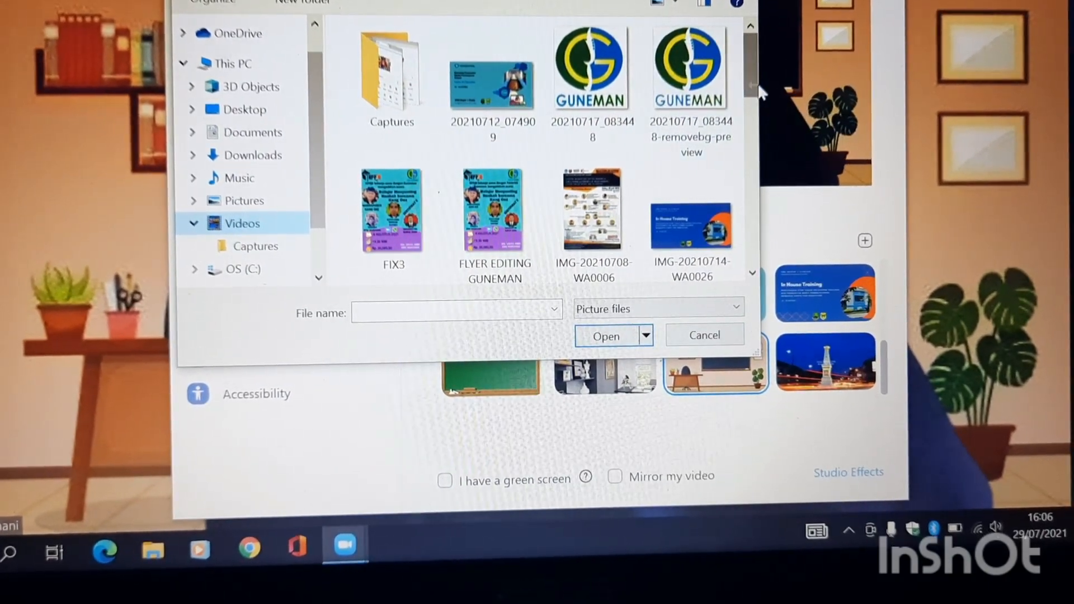
scroll(down, 3)
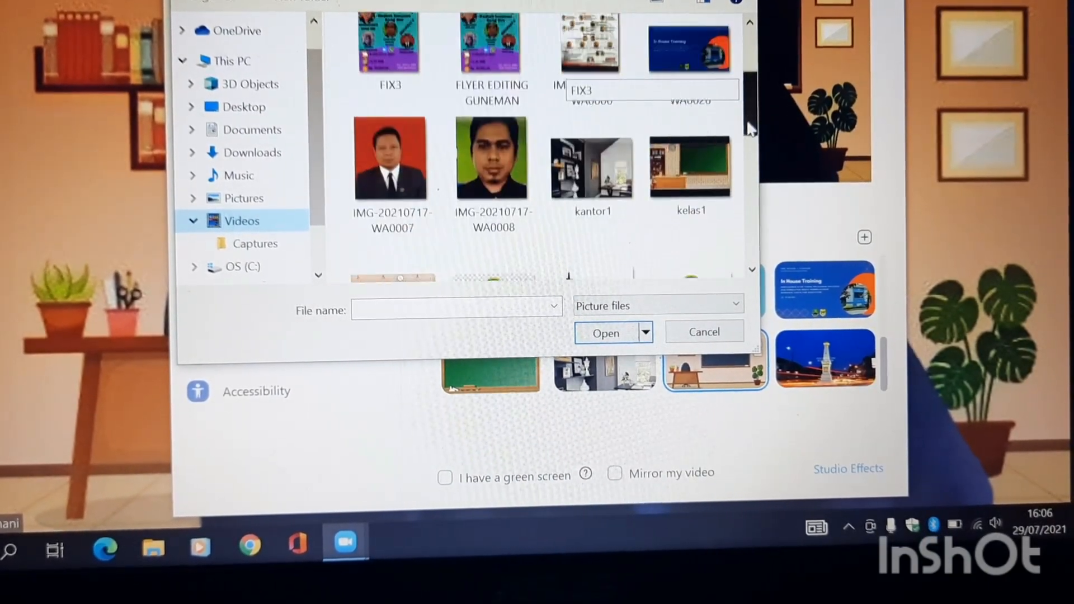
scroll(down, 3)
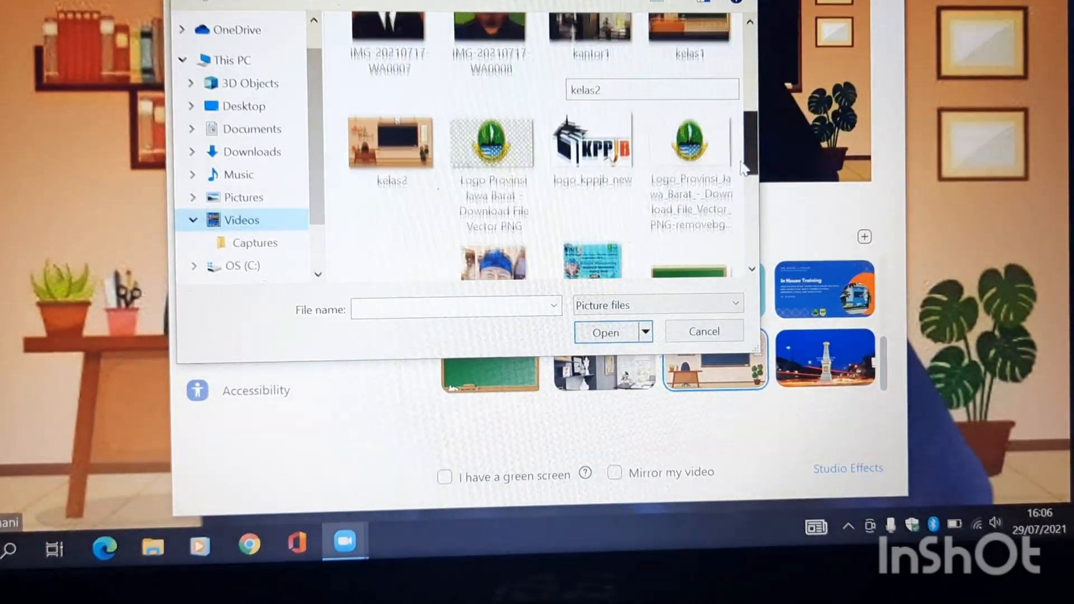
scroll(down, 3)
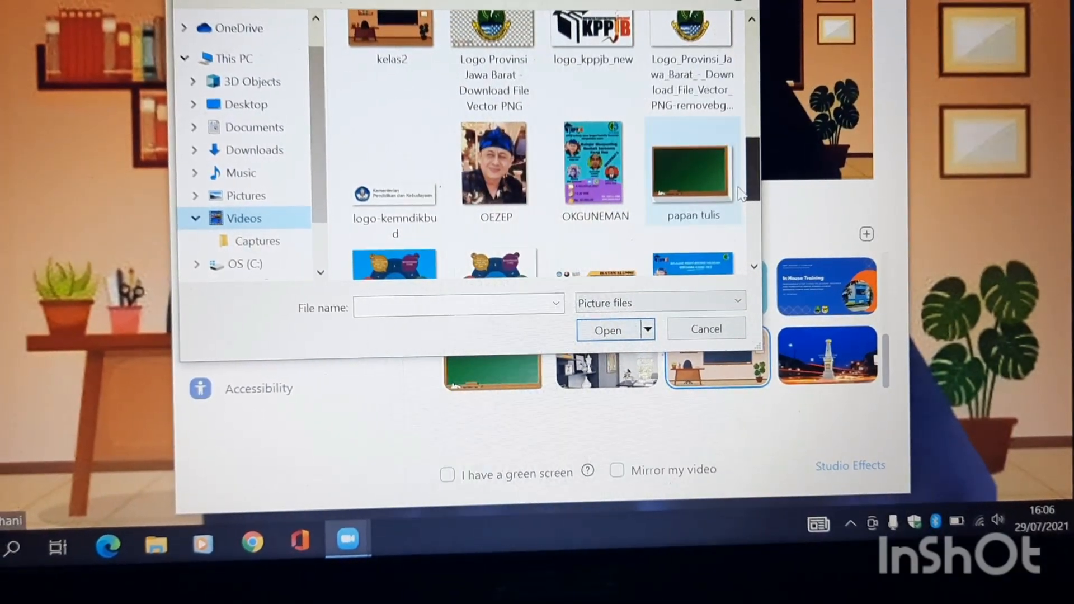
mouse_move(684, 178)
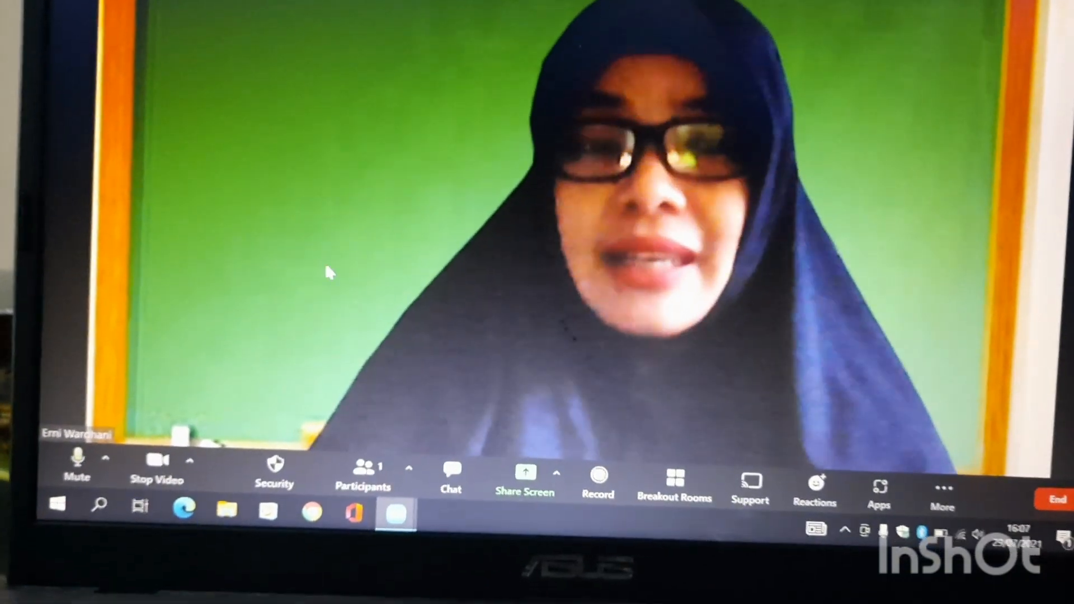
Step: Return to the virtual background settings from the Stop Video arrow menu
click(192, 459)
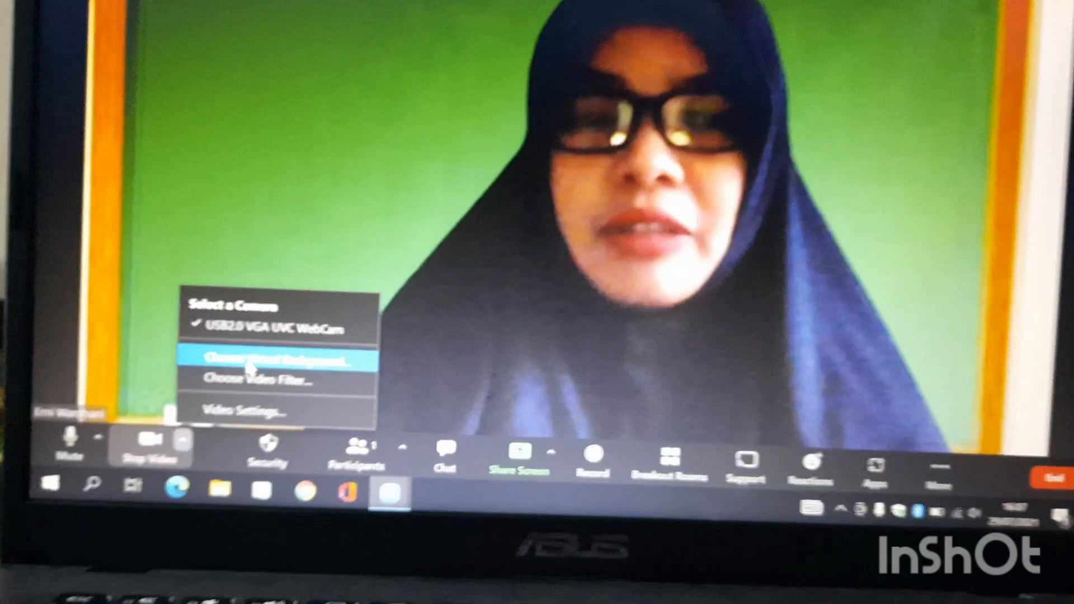
click(274, 360)
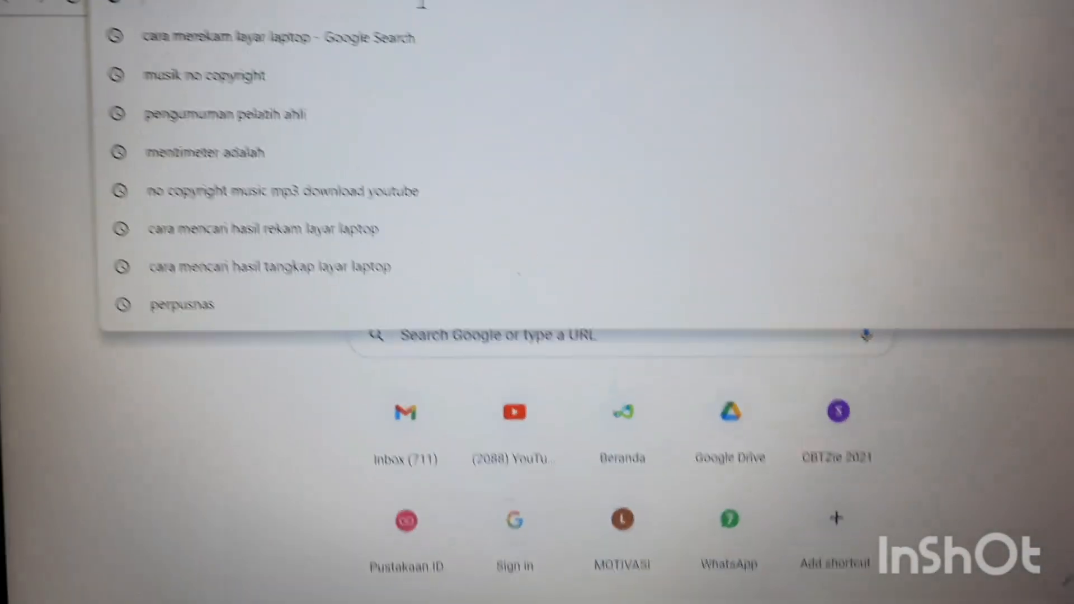
Step: Search Google for 'foto ruang kantor untuk background' and browse the image results
text(foto ruangan kantor)
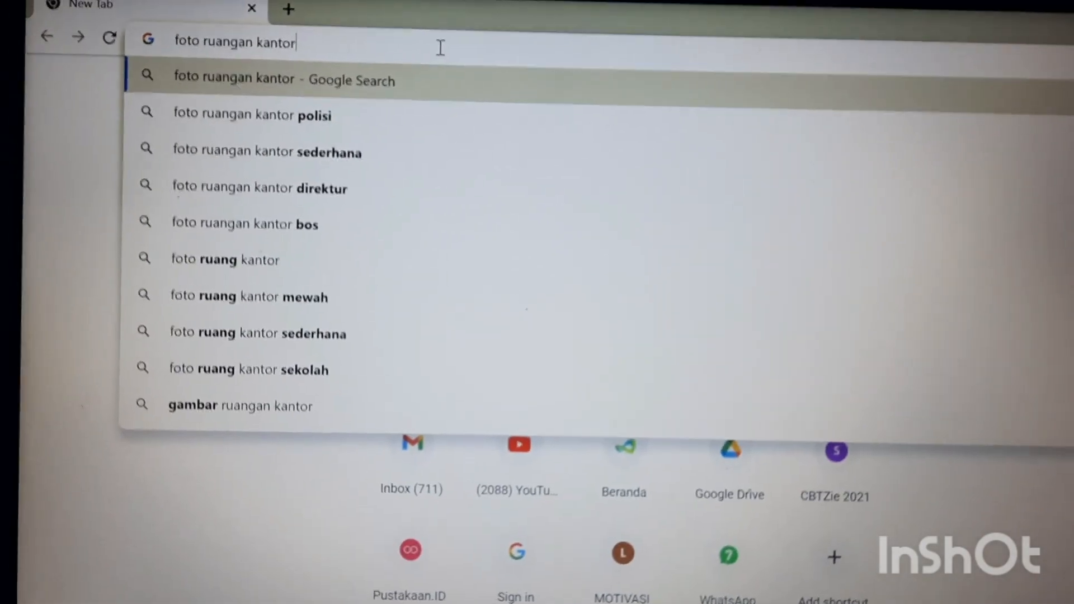
key(Enter)
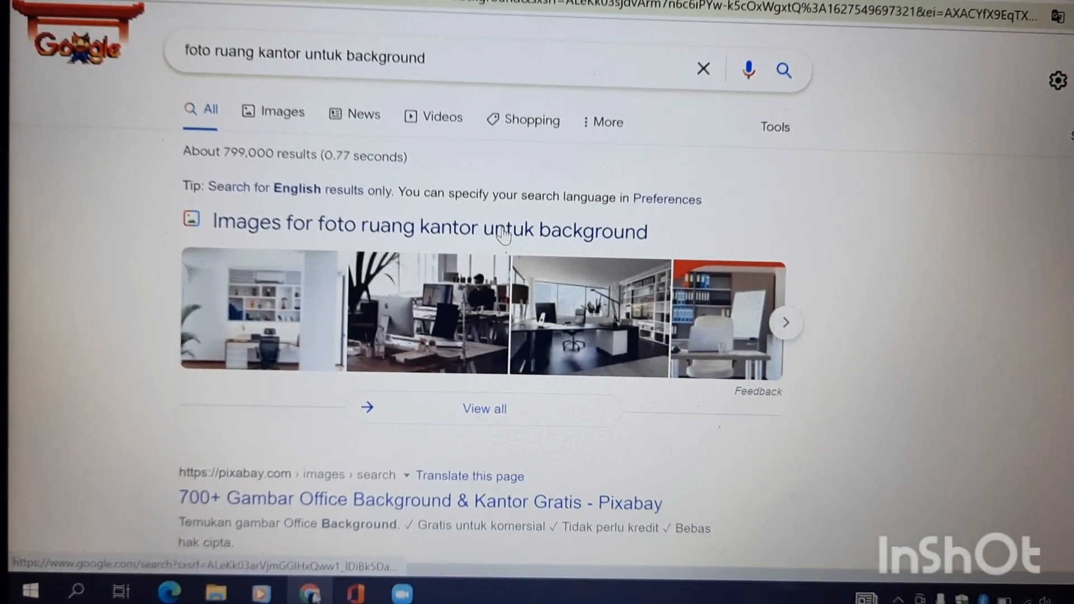
click(274, 111)
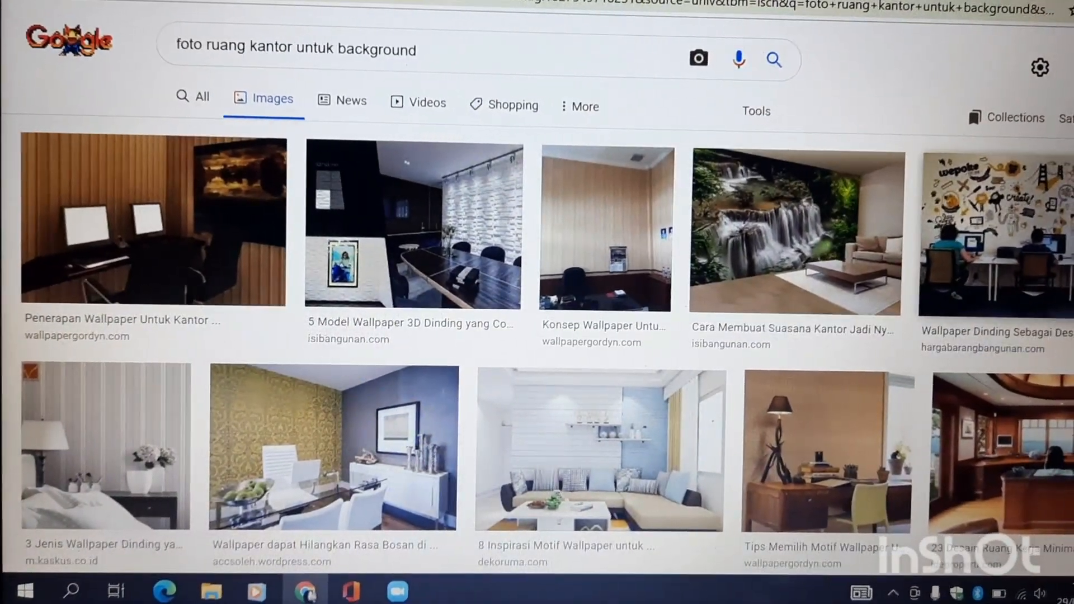
scroll(down, 3)
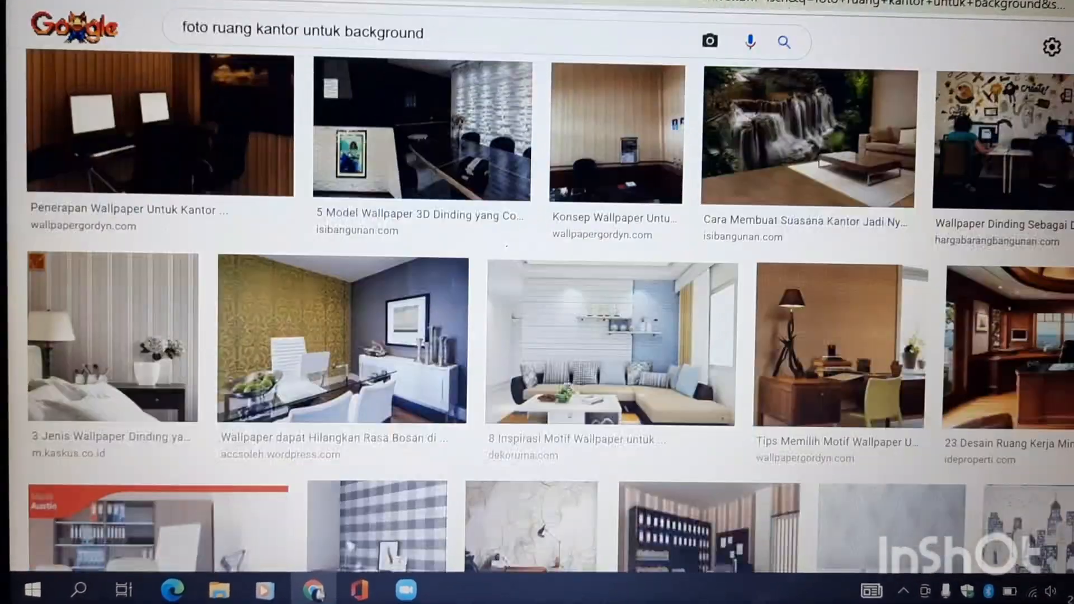
scroll(down, 3)
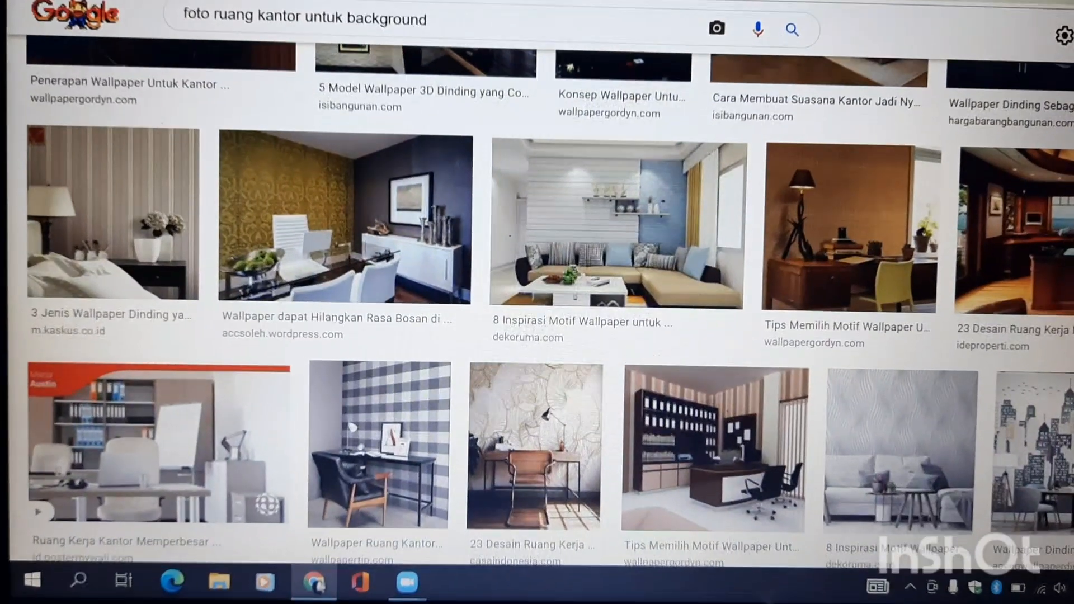
scroll(down, 3)
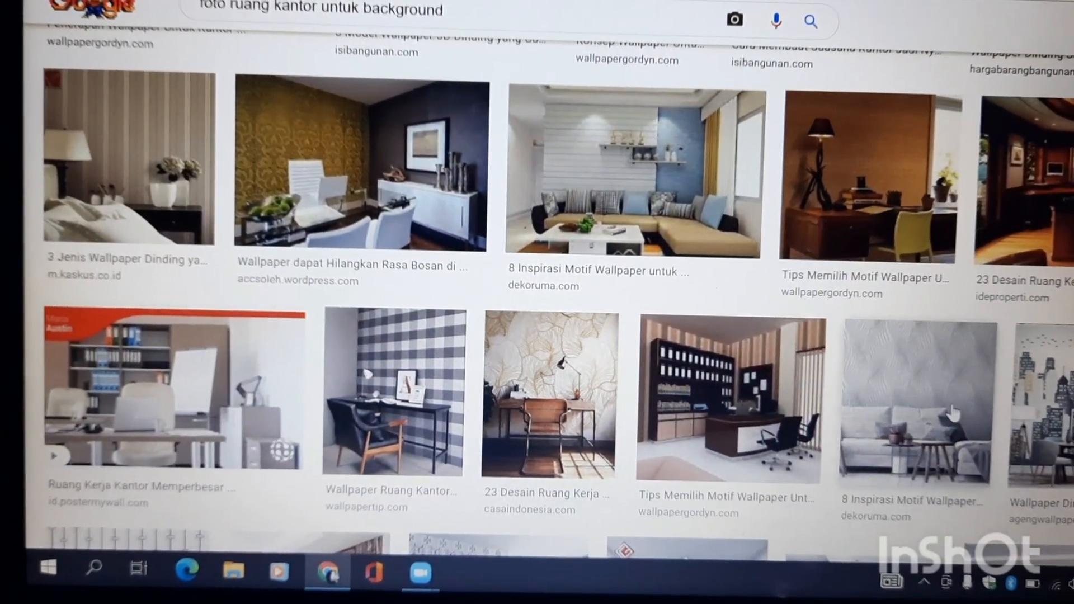
mouse_move(975, 376)
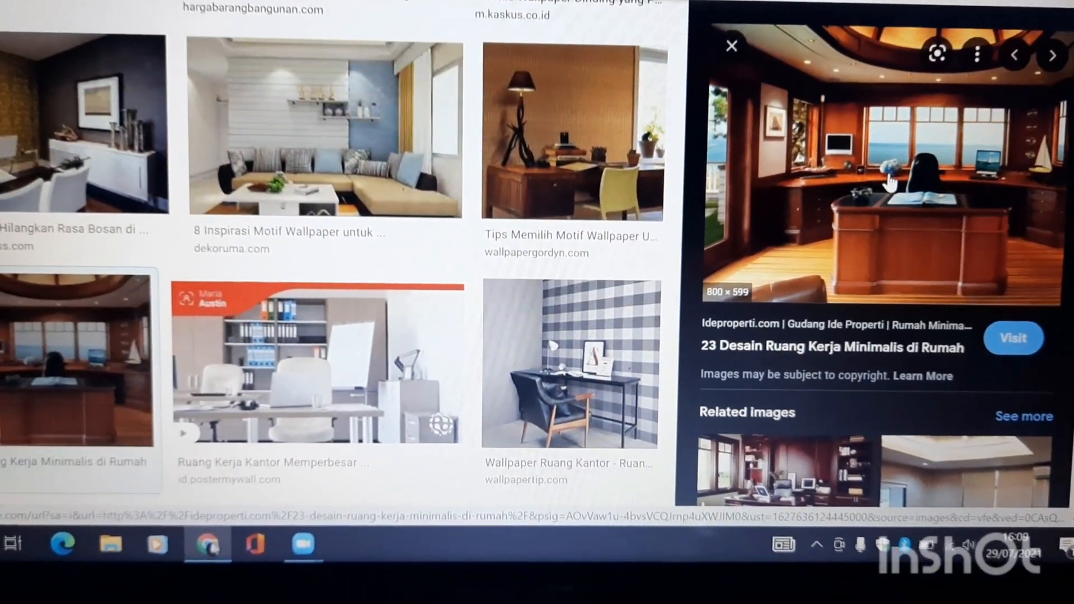
Step: Save the wood-panelled office photo to the computer as 'gambar kantor'
right_click(892, 185)
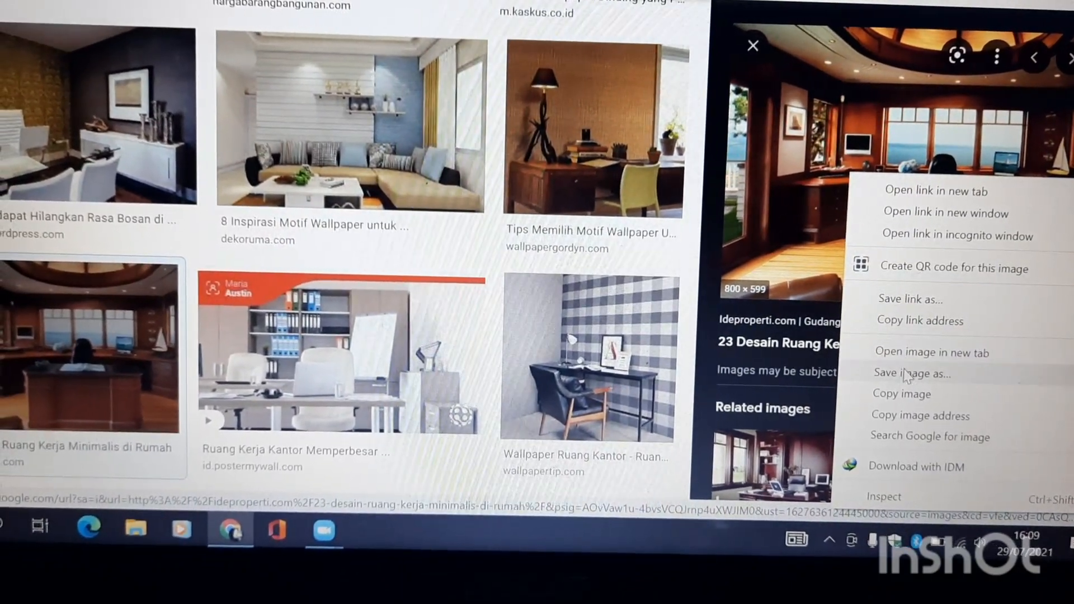
click(910, 374)
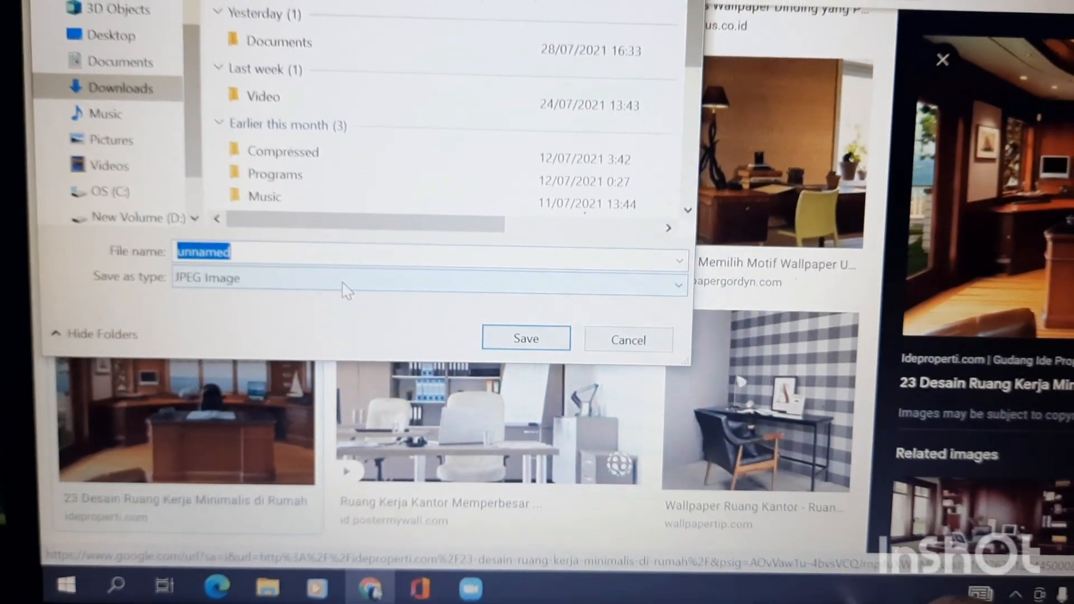
text(gambar kantor)
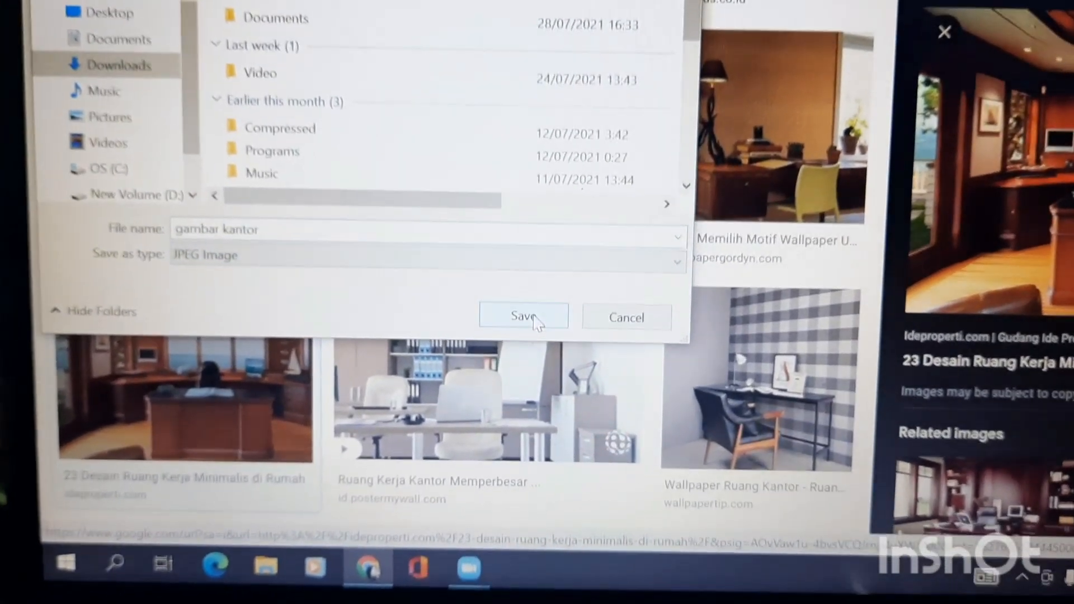
click(524, 315)
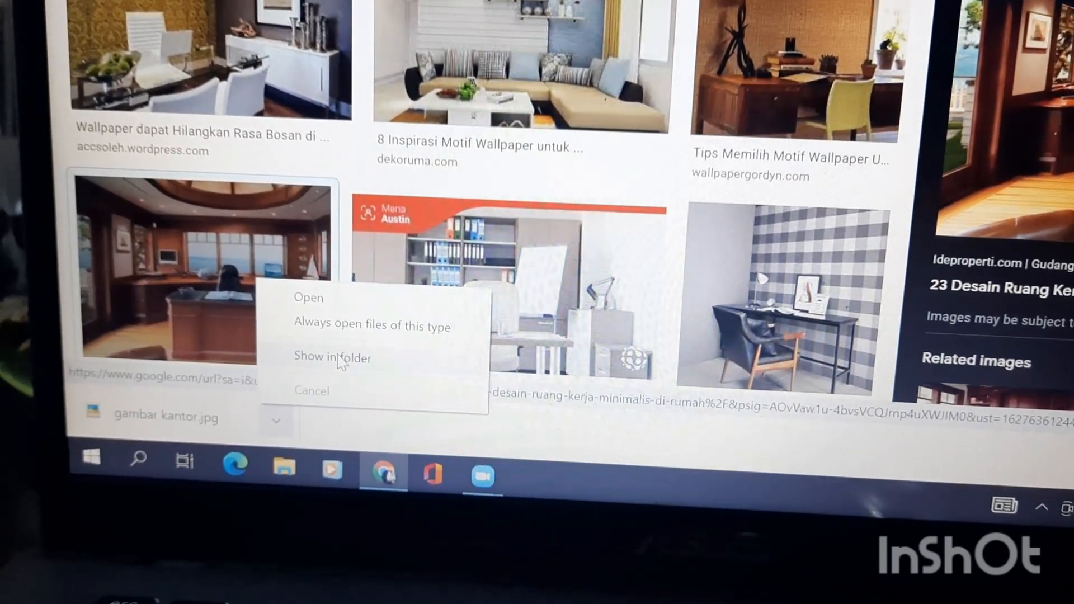
Step: Show the downloaded 'gambar kantor' image in Pictures, then return to the Zoom meeting
click(332, 357)
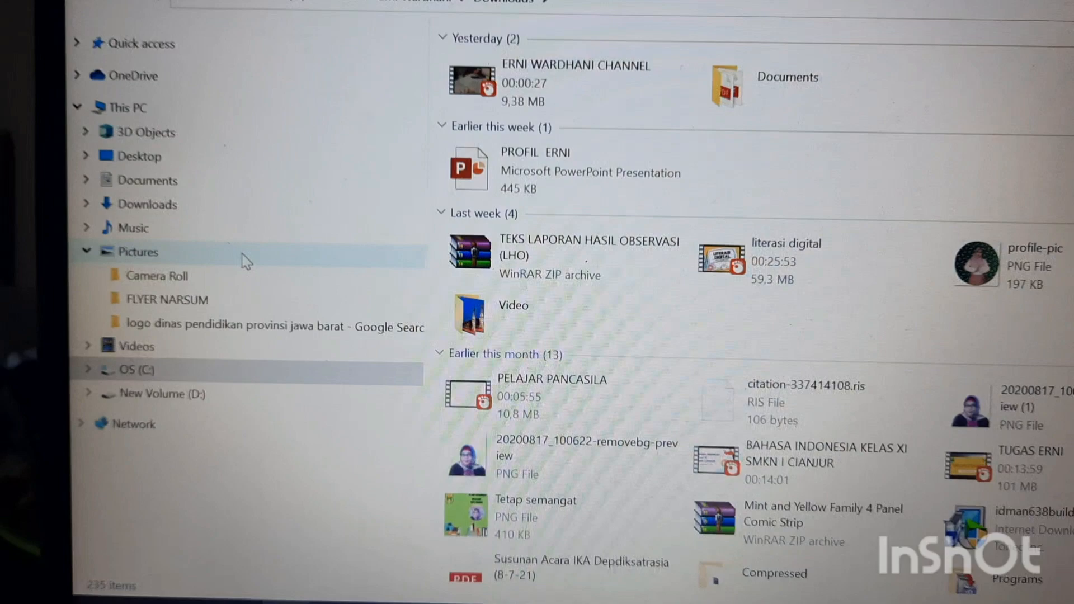
click(138, 252)
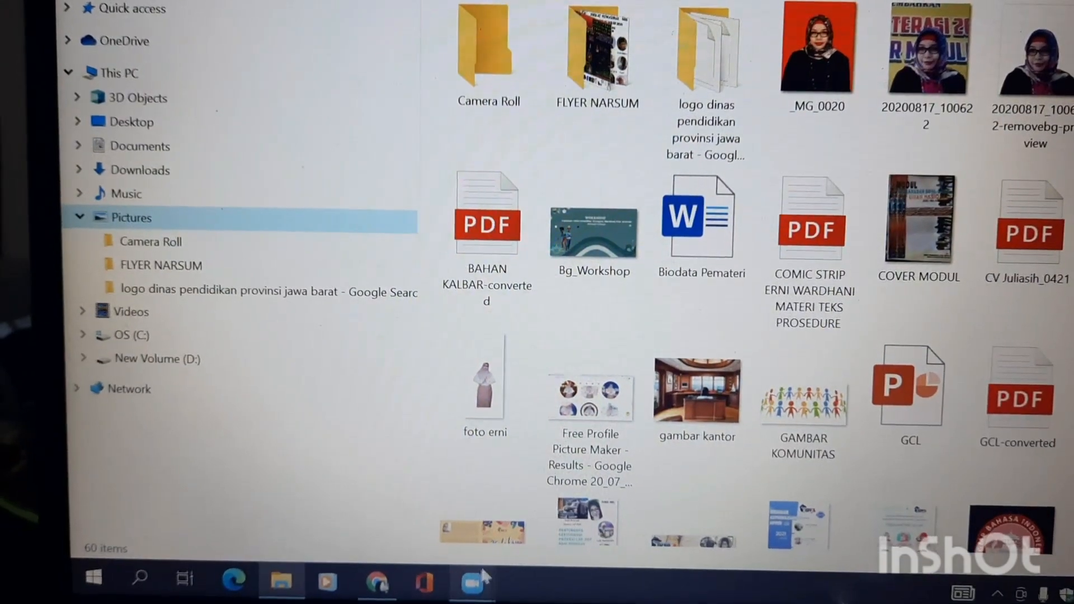
click(471, 582)
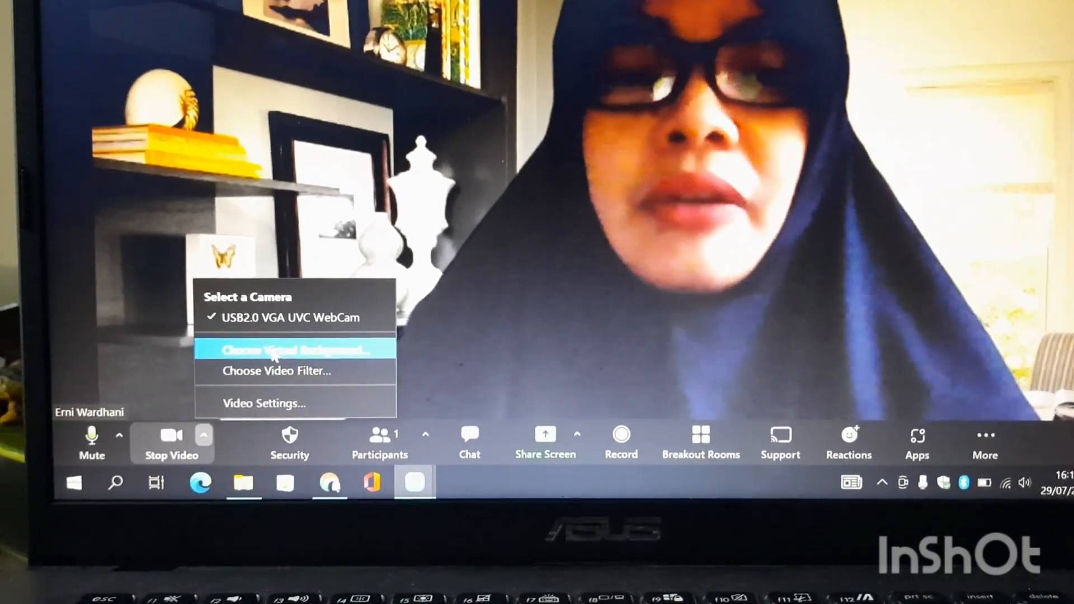
Step: Reopen the virtual background settings and start adding a new background image
click(296, 349)
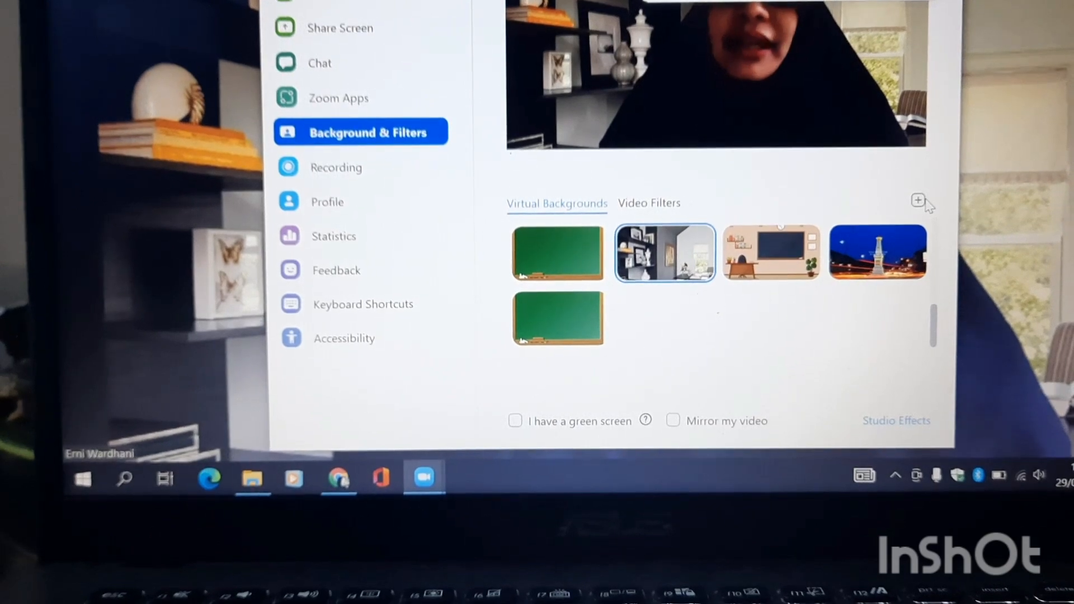
mouse_move(921, 200)
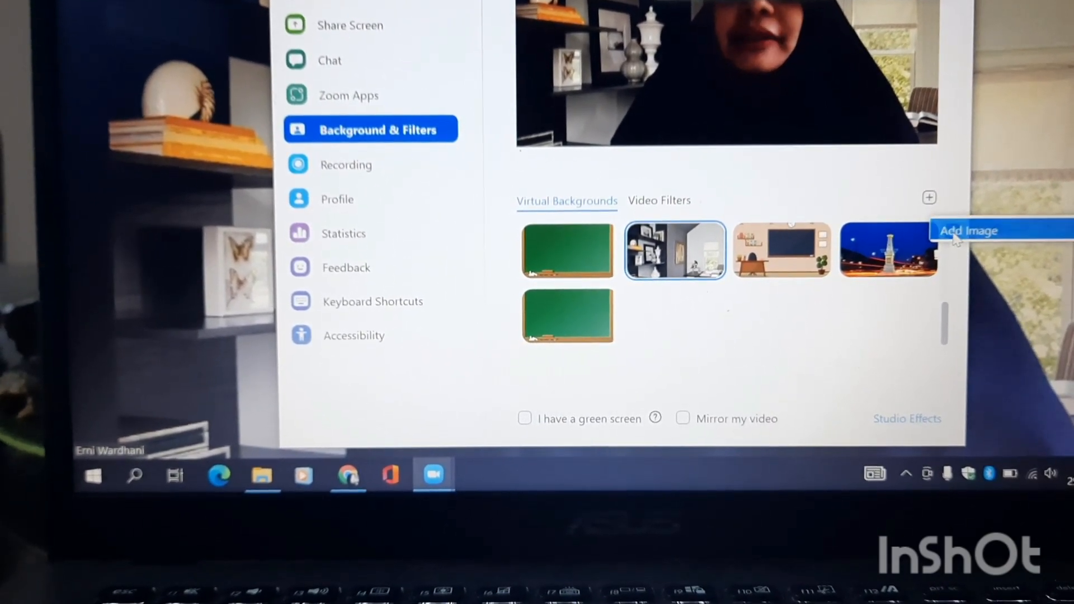
click(969, 230)
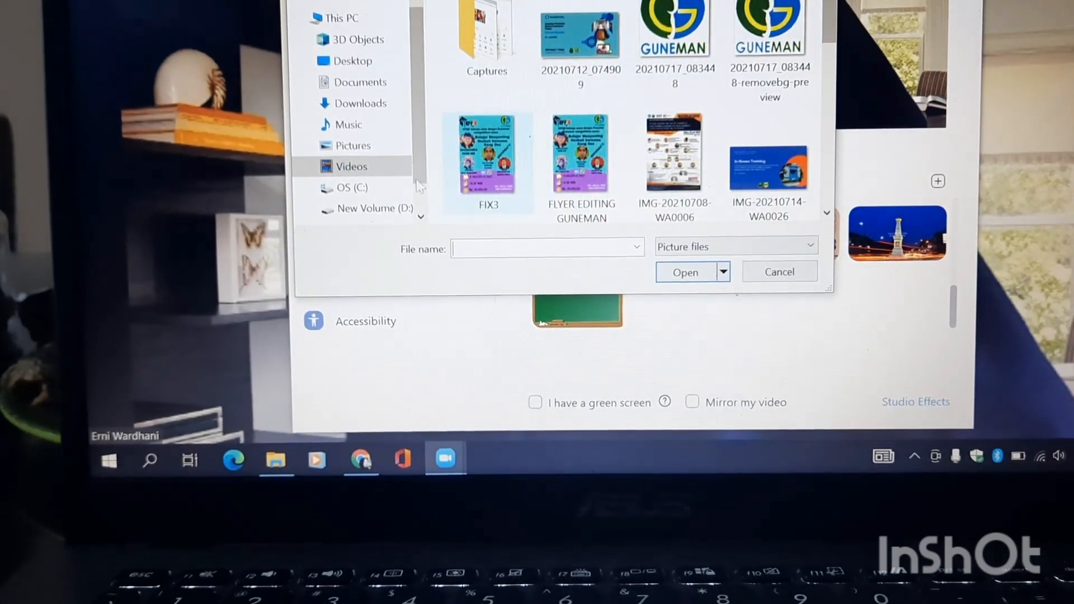
Step: Select 'gambar kantor' from the Pictures folder as the image to add
click(354, 141)
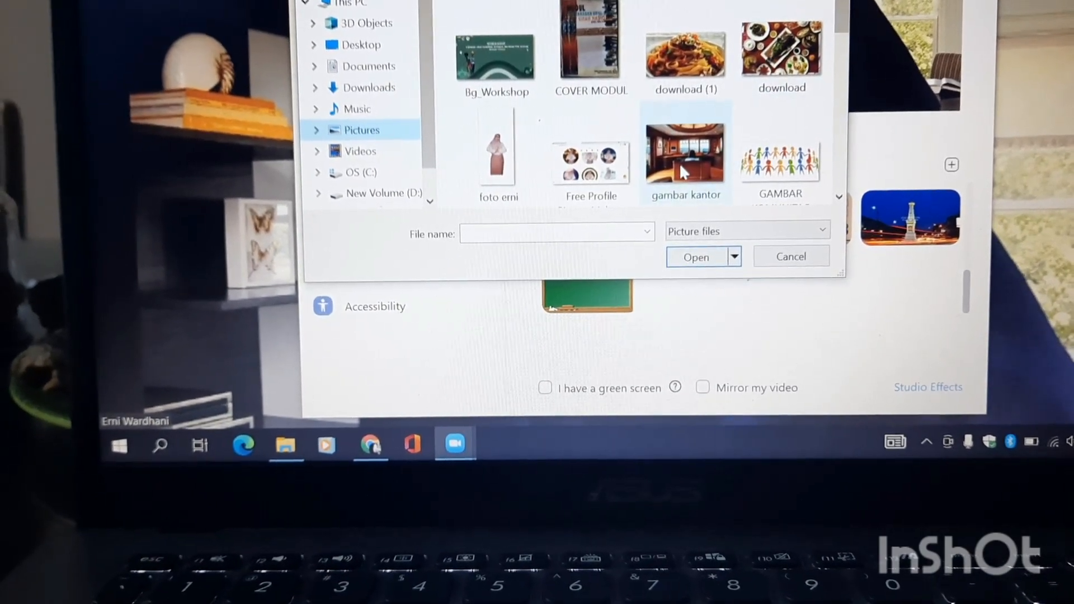
click(684, 156)
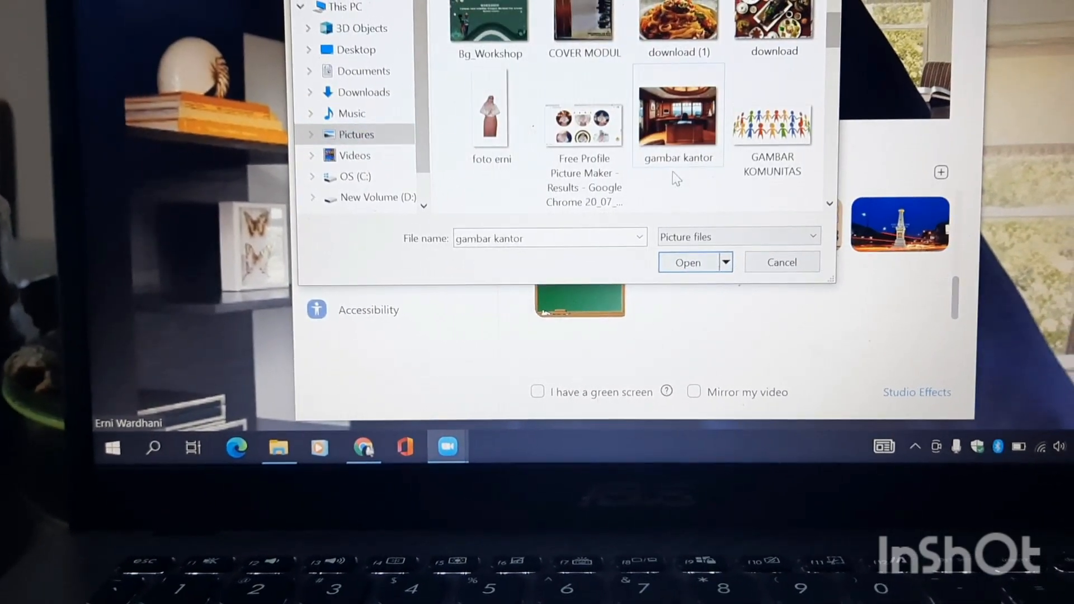